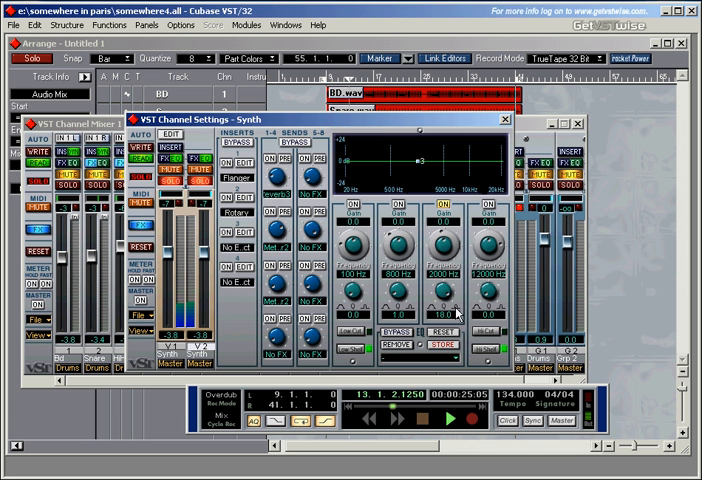
Drag the Synth channel's EQ band 3 node down into a -24 dB cut near 869 Hz.
{"action": "left_click_drag", "start_coordinate": [440, 160], "coordinate": [397, 190]}
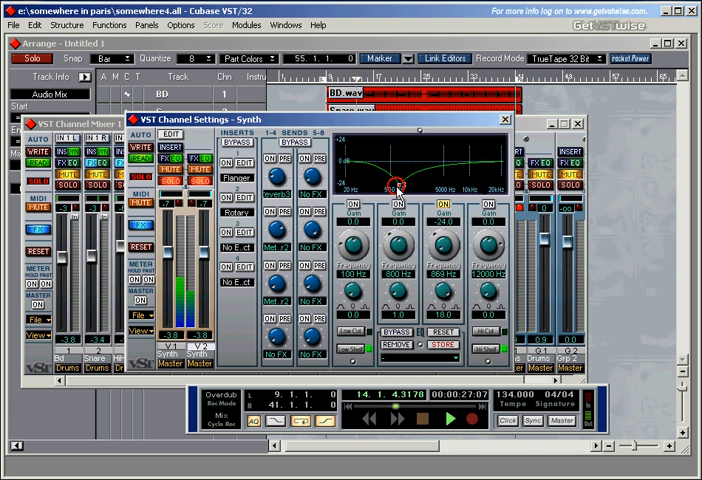
{"action": "left_click_drag", "start_coordinate": [395, 190], "coordinate": [405, 185]}
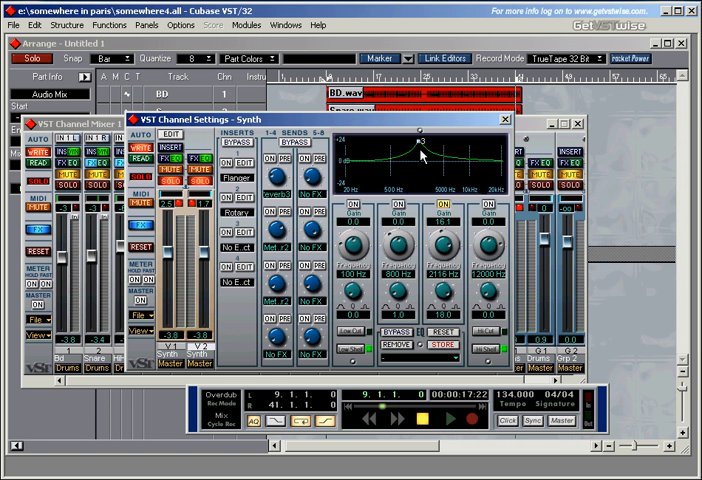
{"action": "mouse_move", "coordinate": [455, 286]}
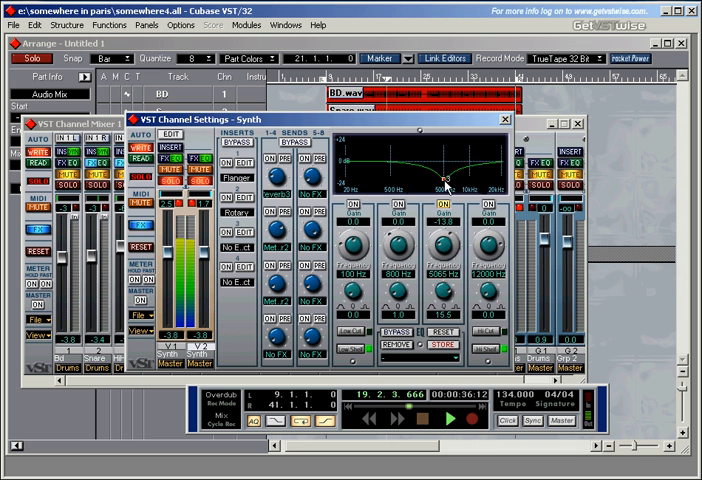
Move Synth EQ band 3 to about -13.8 dB at 5065 Hz with Q 15.5.
{"action": "left_click_drag", "start_coordinate": [465, 185], "coordinate": [440, 190]}
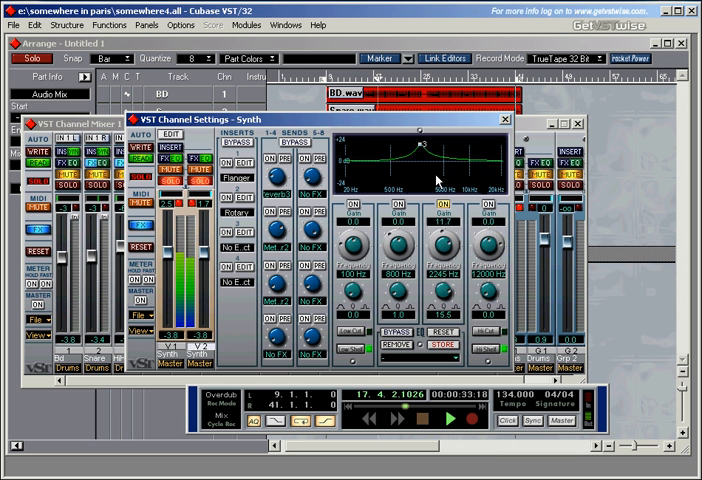
Drag Synth EQ band 3 up to roughly +11.7 dB at 2245 Hz.
{"action": "left_click_drag", "start_coordinate": [430, 150], "coordinate": [470, 157]}
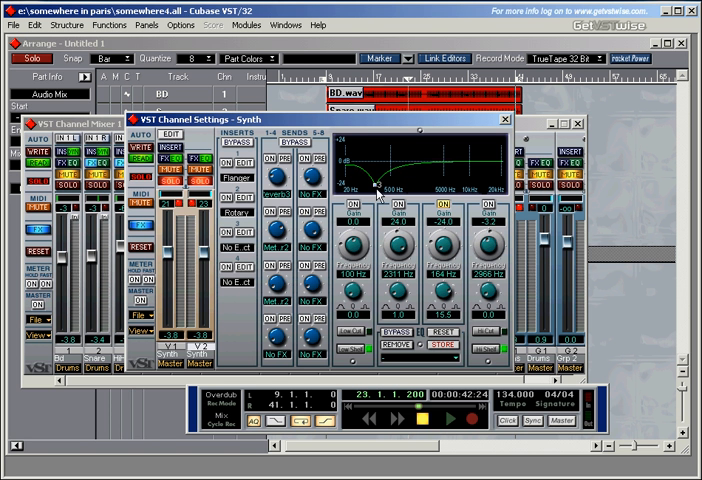
{"action": "mouse_move", "coordinate": [425, 158]}
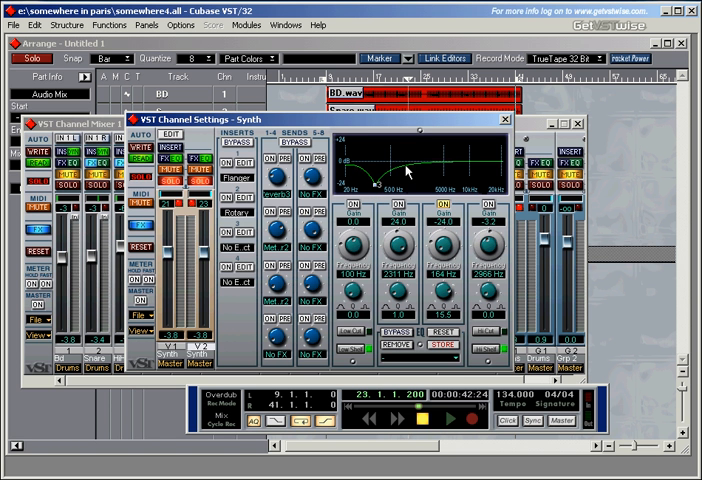
{"action": "mouse_move", "coordinate": [452, 162]}
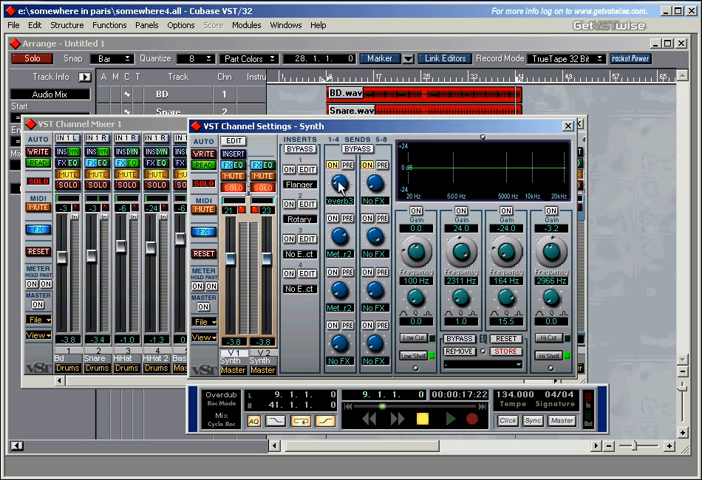
{"action": "mouse_move", "coordinate": [340, 185]}
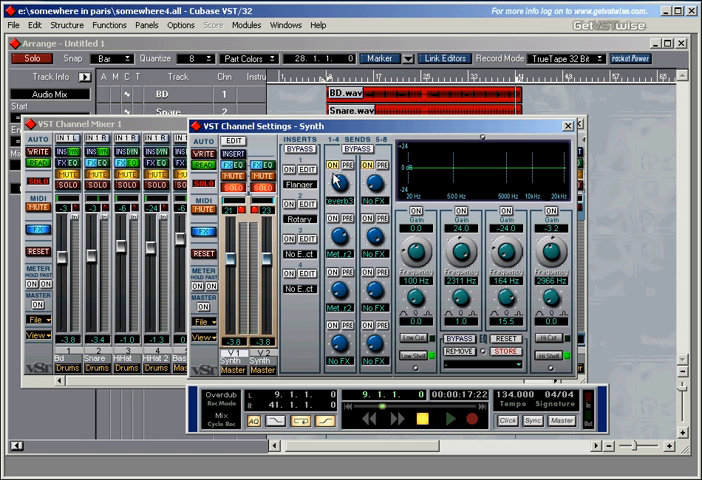
{"action": "mouse_move", "coordinate": [350, 172]}
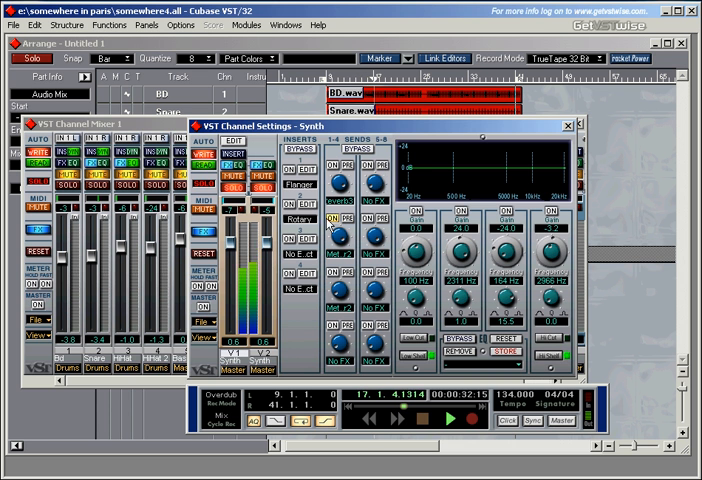
Toggle the Synth channel's second effect send and enable automation WRITE.
{"action": "left_click", "coordinate": [450, 417]}
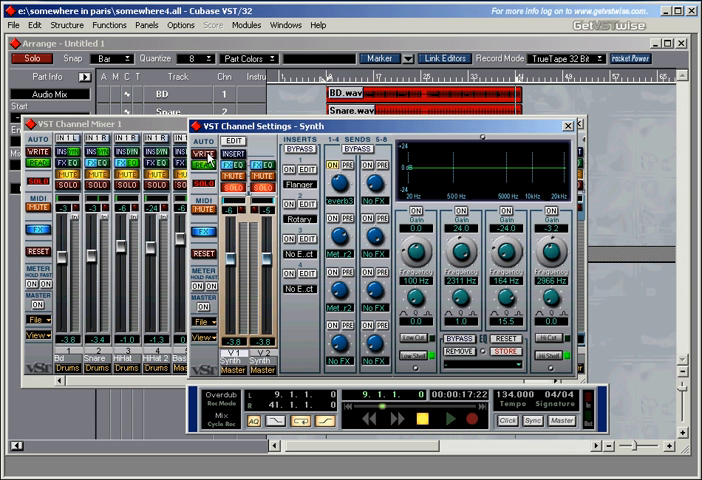
{"action": "left_click", "coordinate": [453, 418]}
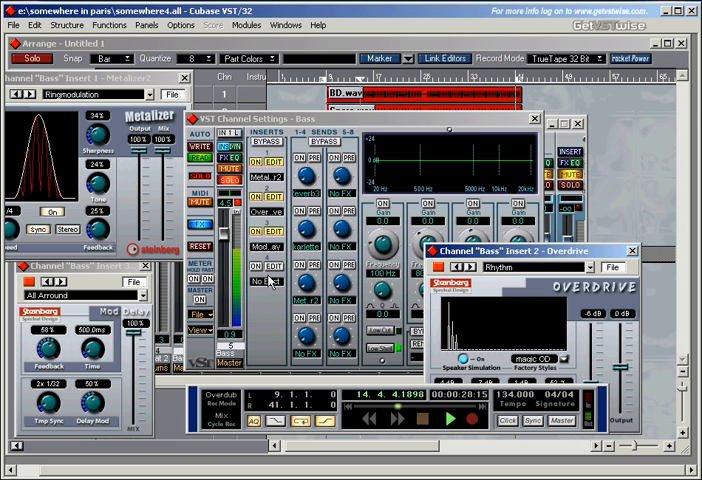
Open the Bass channel's insert effect editors via the EDIT buttons.
{"action": "left_click", "coordinate": [424, 420]}
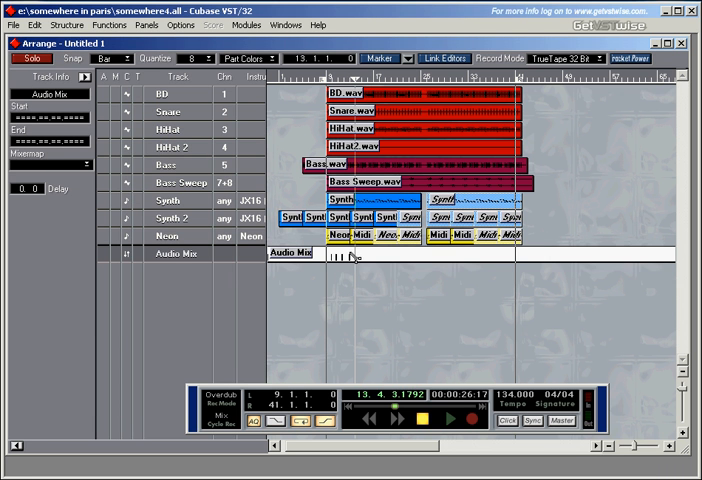
Select the Audio Mix part and repeat it with 7 copies.
{"action": "left_click", "coordinate": [289, 253]}
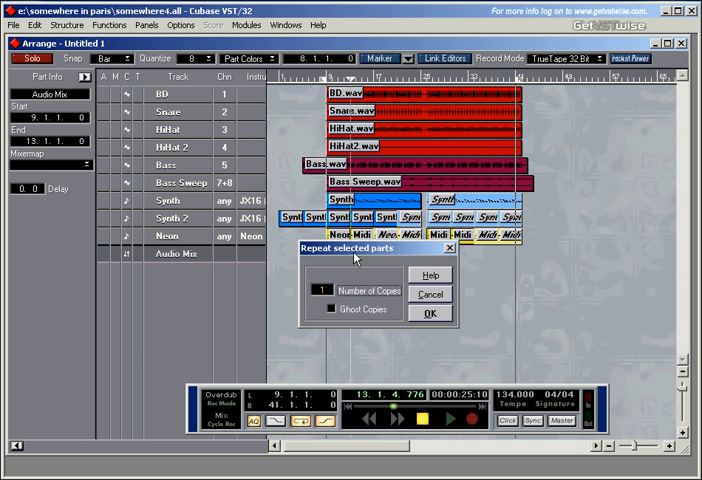
{"action": "type", "text": "7"}
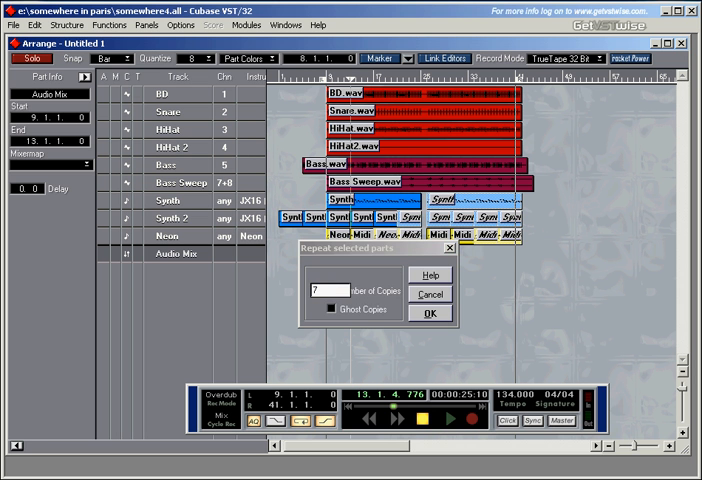
{"action": "left_click", "coordinate": [429, 314]}
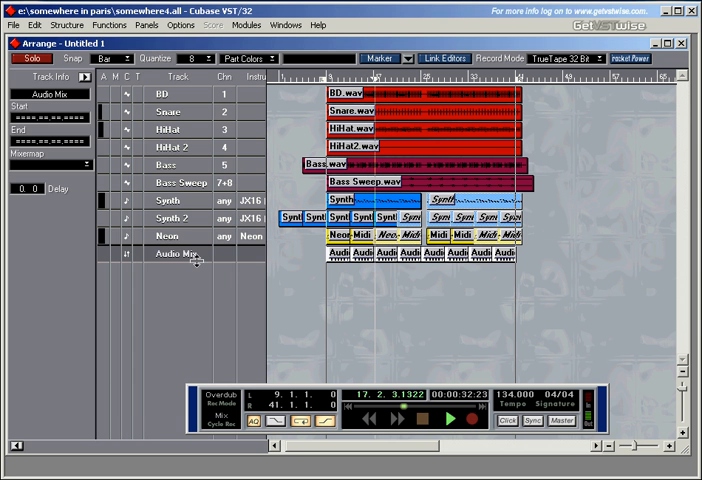
Double-click the Audio Mix track name to rename it as the Volume track.
{"action": "double_click", "coordinate": [175, 252]}
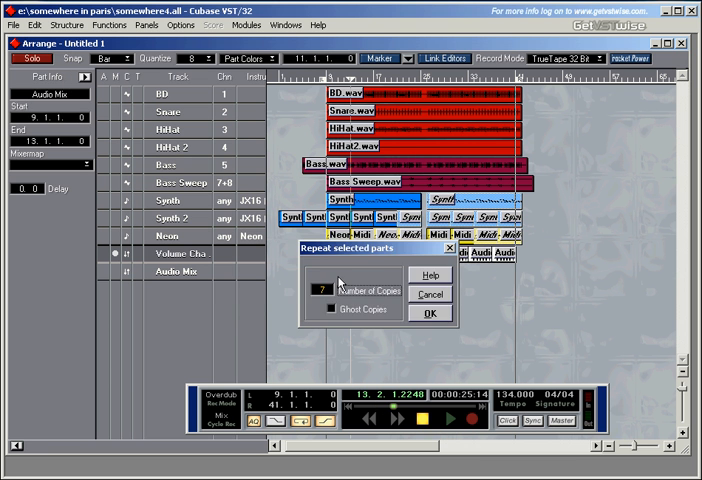
Confirm seven repeats of the second track's part and rename that track 'Pan Cha'.
{"action": "left_click", "coordinate": [431, 313]}
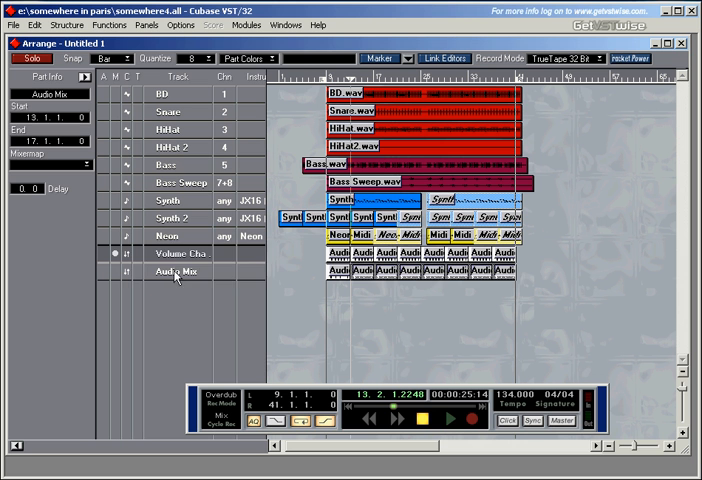
{"action": "double_click", "coordinate": [178, 271]}
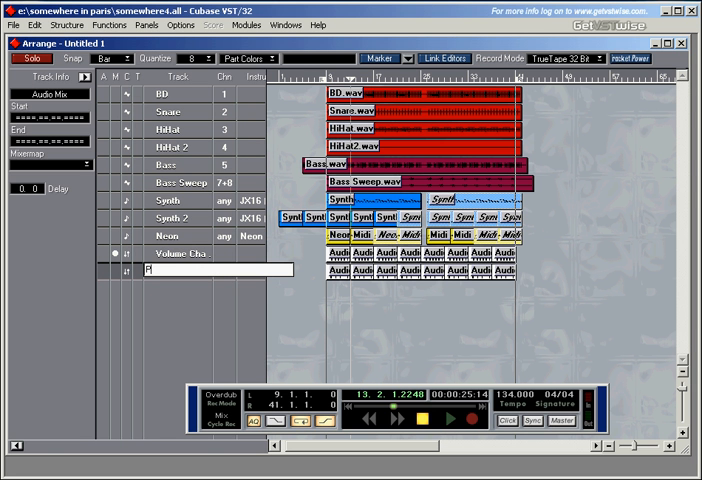
{"action": "type", "text": "Pan Cha 2"}
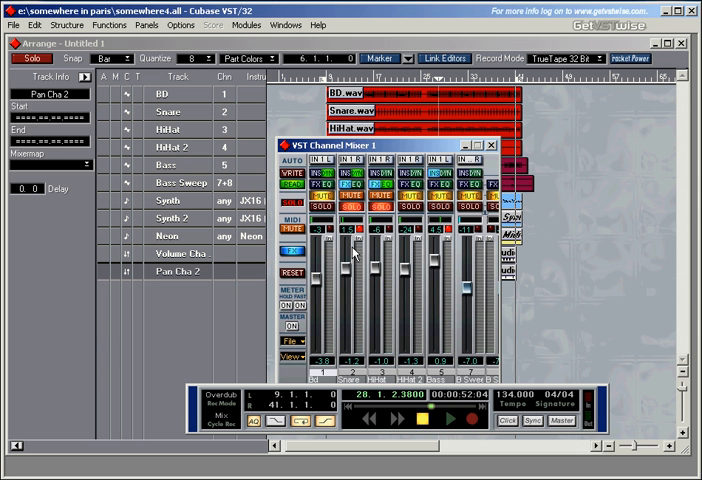
Finish the track name as 'Pan Cha 2' and open the VST Channel Mixer.
{"action": "left_click", "coordinate": [490, 144]}
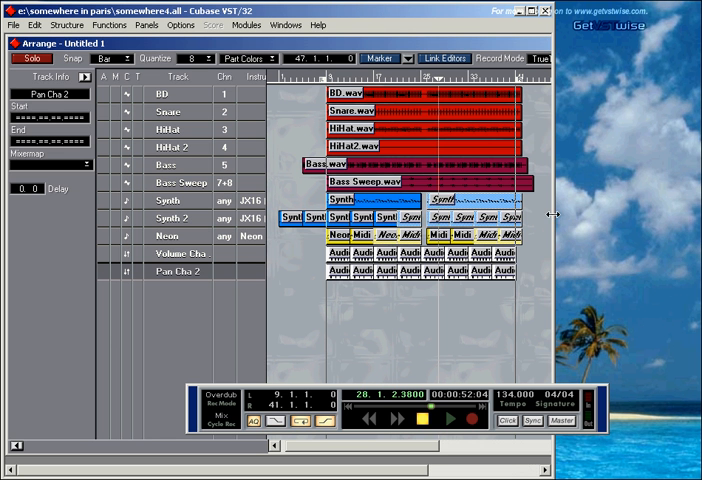
Select the first Audio Mix part on the Pan Cha 2 track.
{"action": "left_click", "coordinate": [350, 272]}
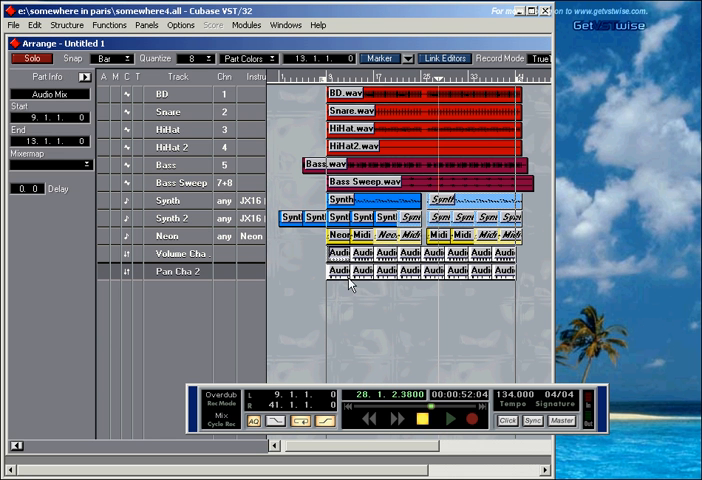